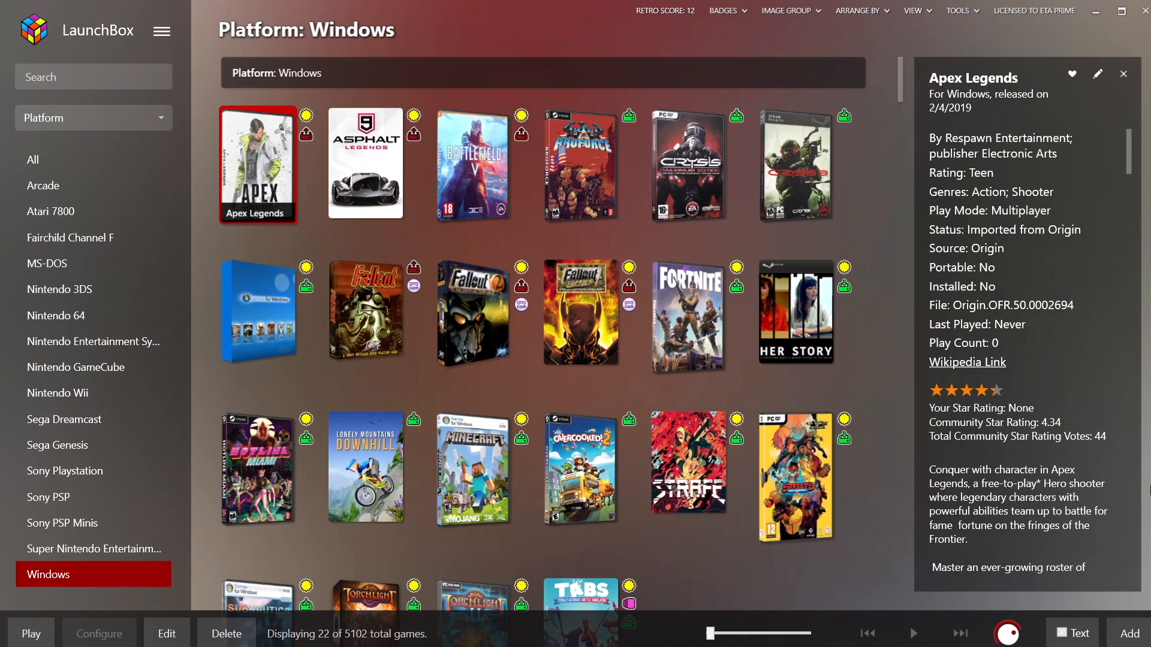
mouse_move(1096, 11)
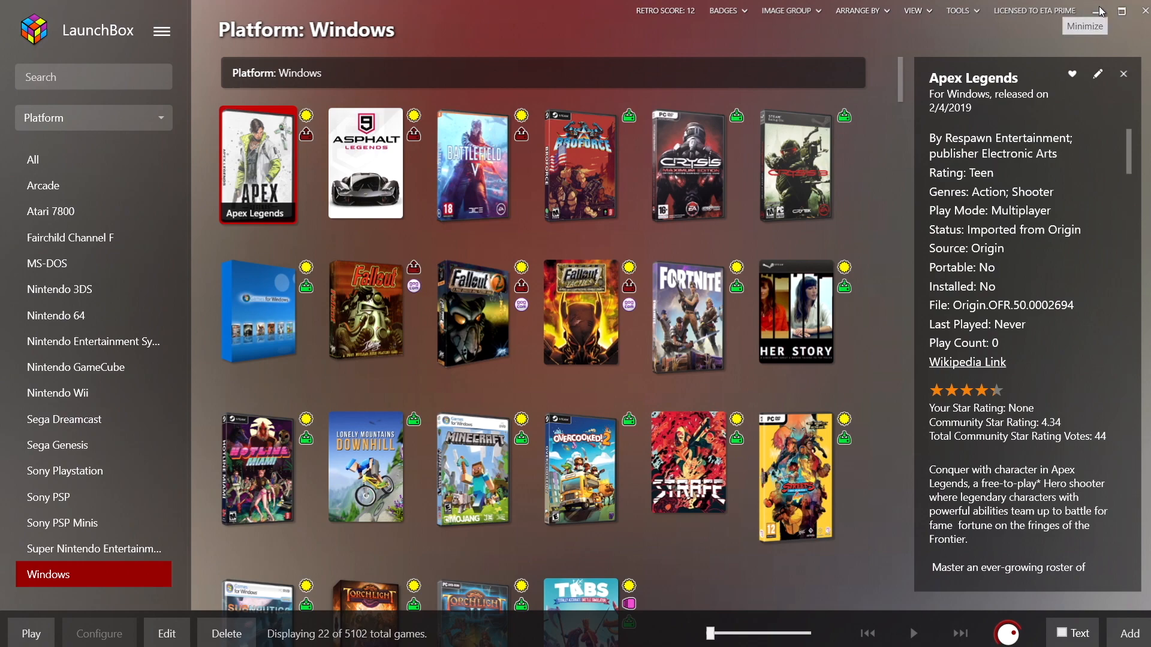
Minimize the LaunchBox window to reach Ubisoft Connect
left_click(1093, 11)
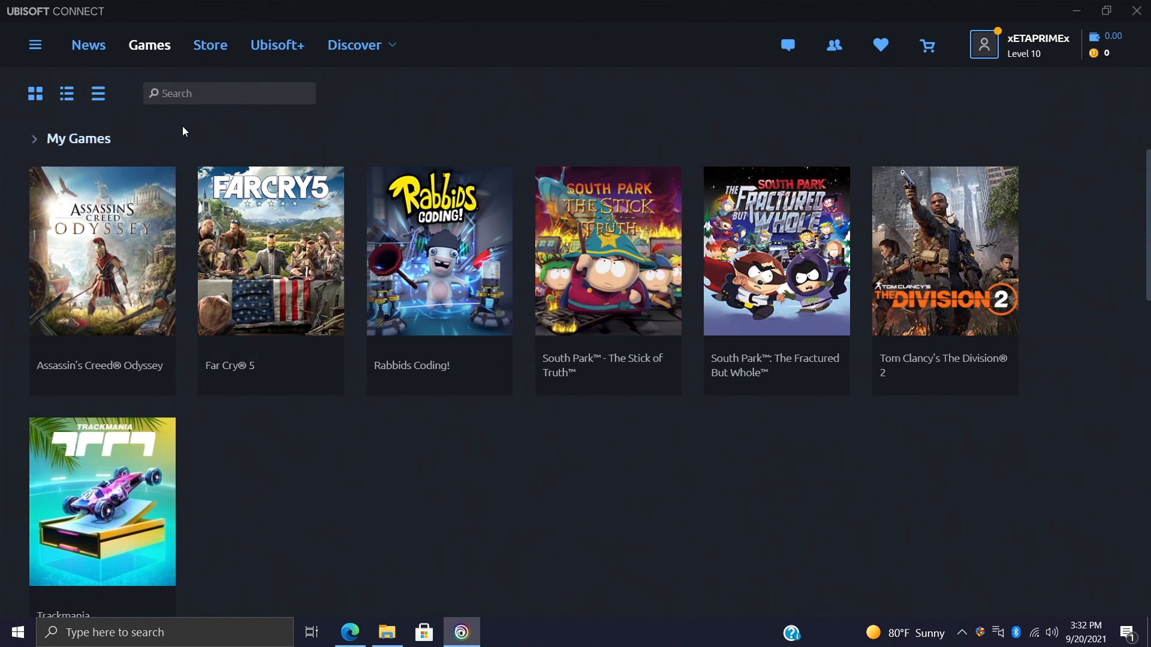
mouse_move(659, 502)
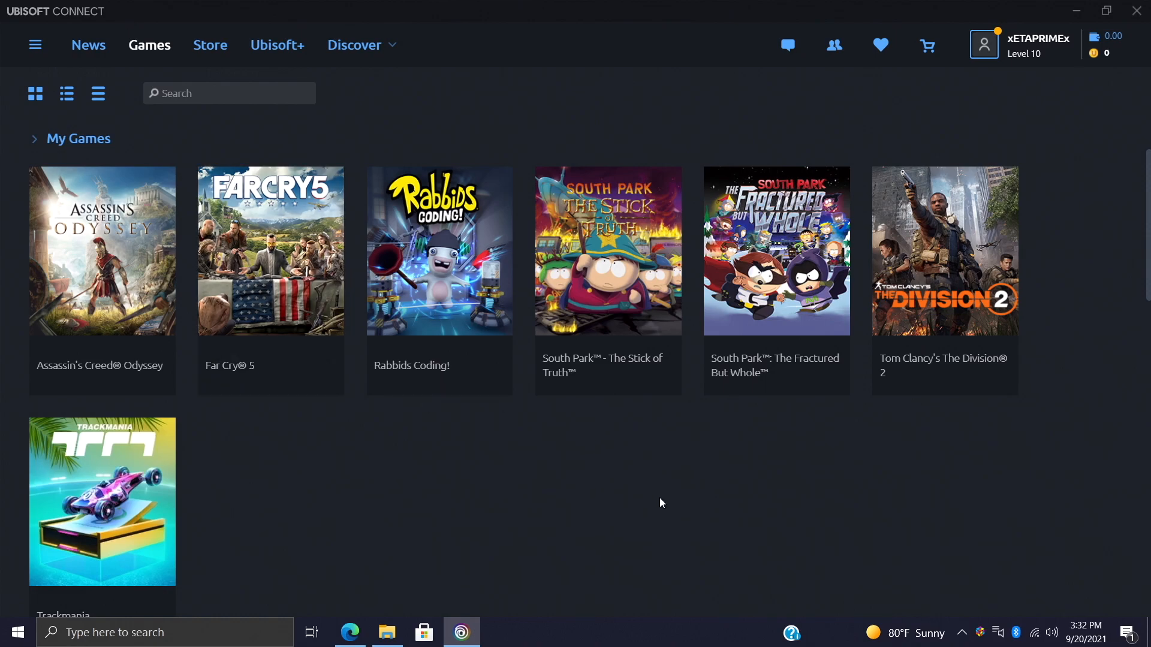
mouse_move(286, 521)
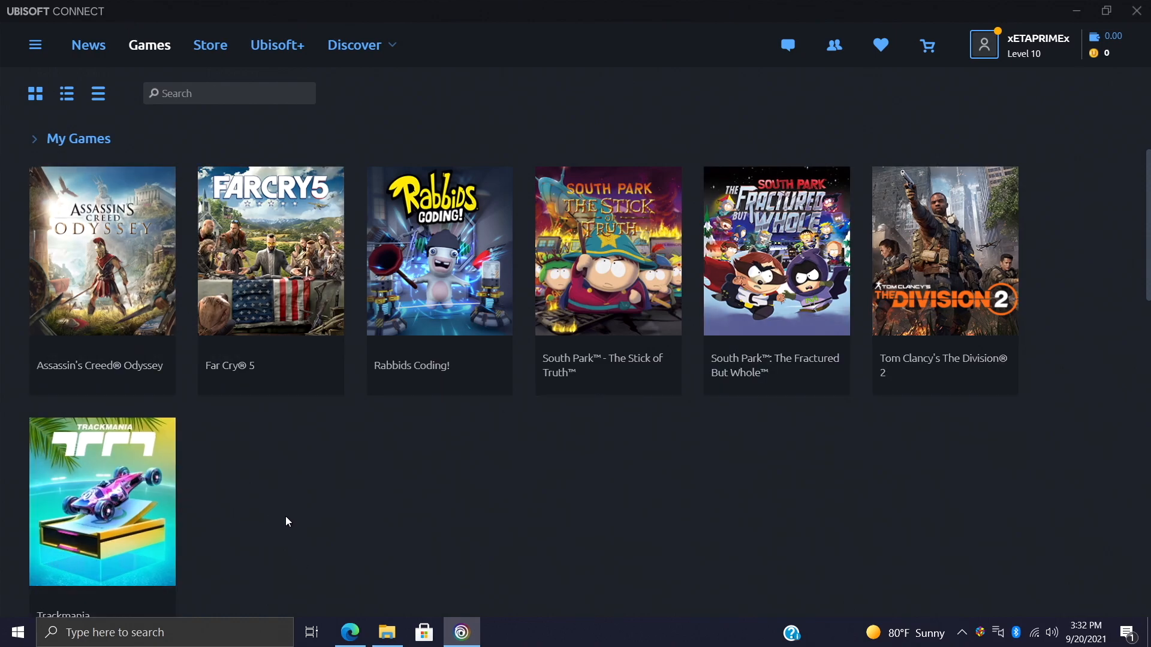
mouse_move(1058, 5)
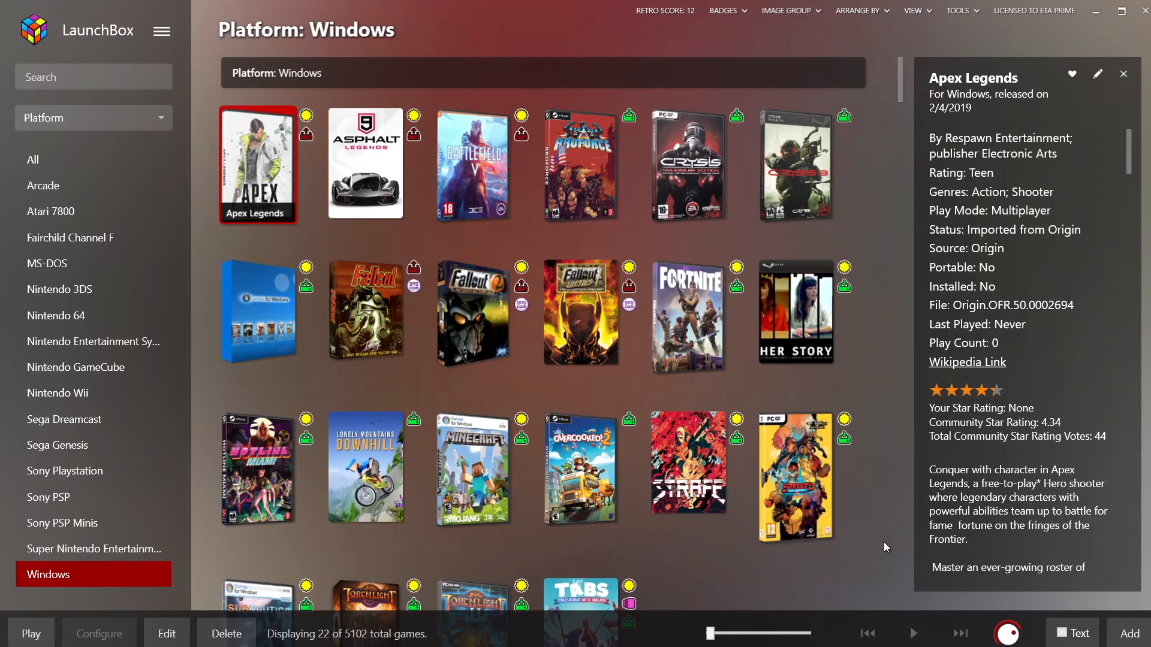
Start the Uplay/Ubisoft Connect Games import wizard from Tools > Import
left_click(162, 31)
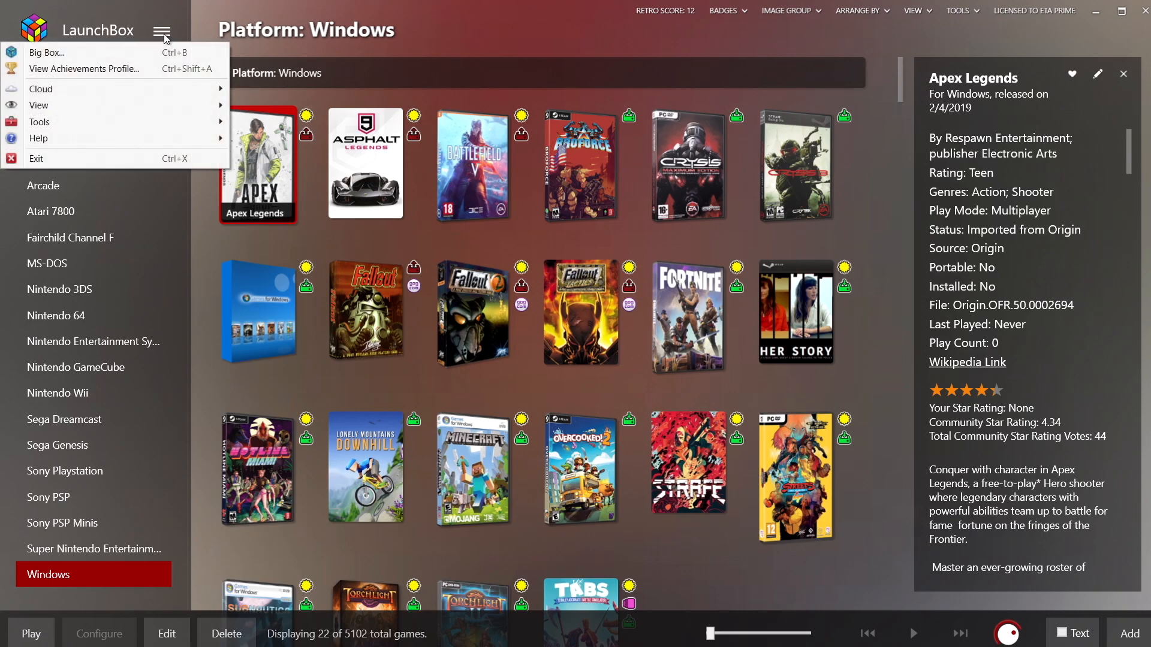
left_click(38, 123)
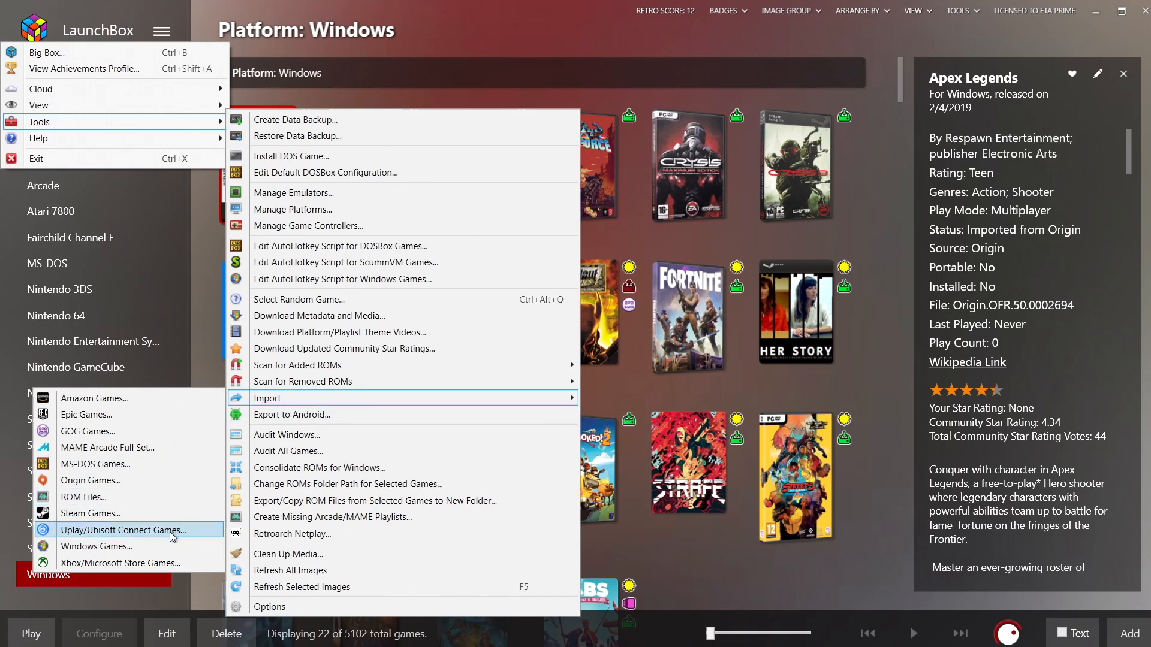
left_click(123, 530)
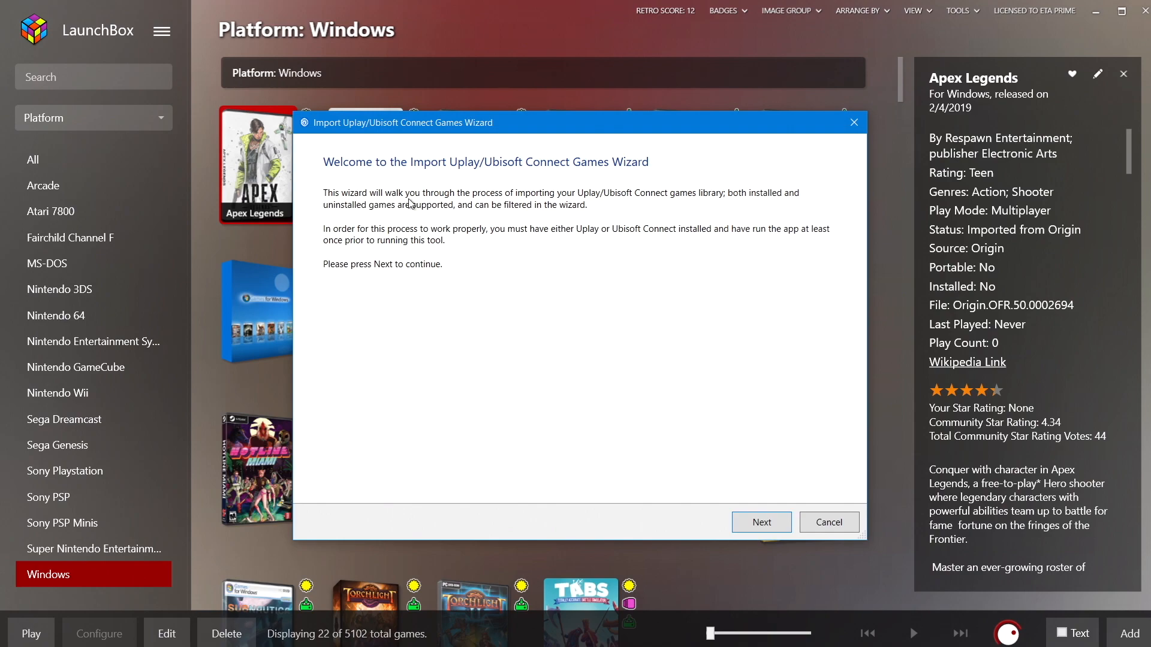
mouse_move(761, 521)
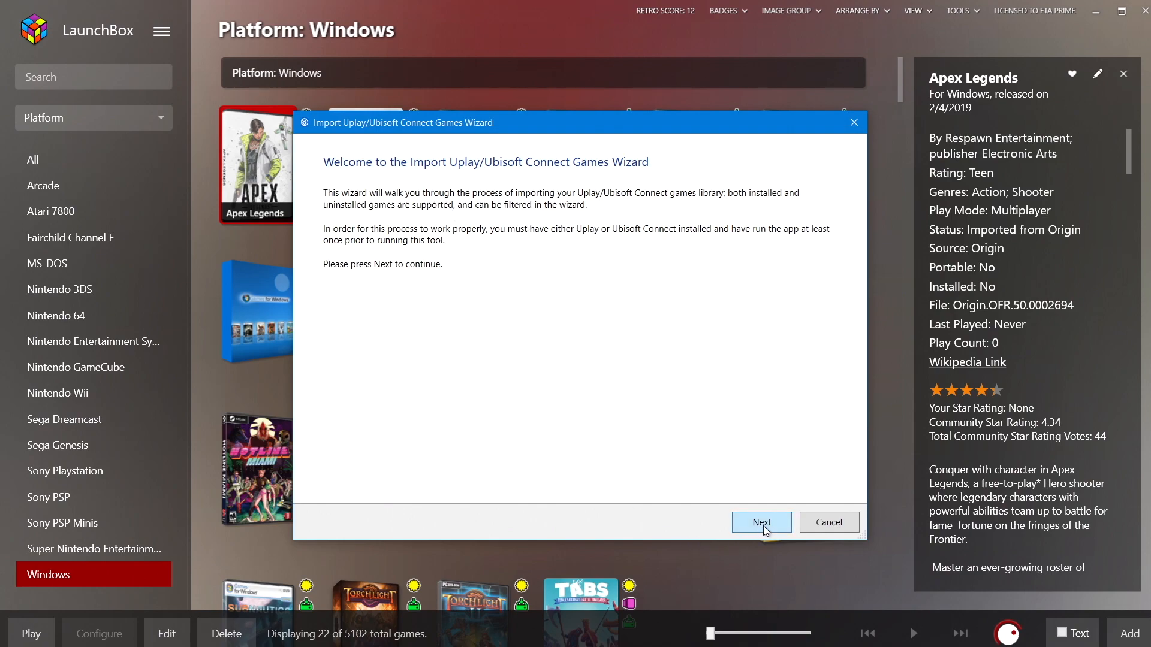
Advance the wizard with Windows as platform and metadata lookup enabled
left_click(760, 522)
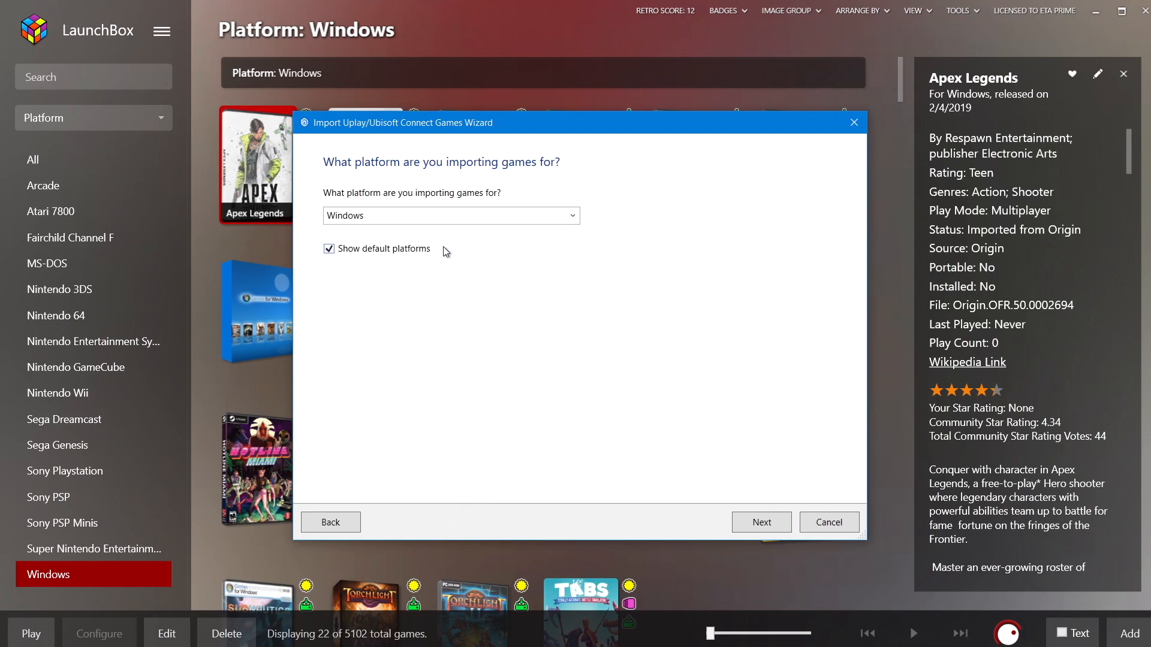
mouse_move(451, 248)
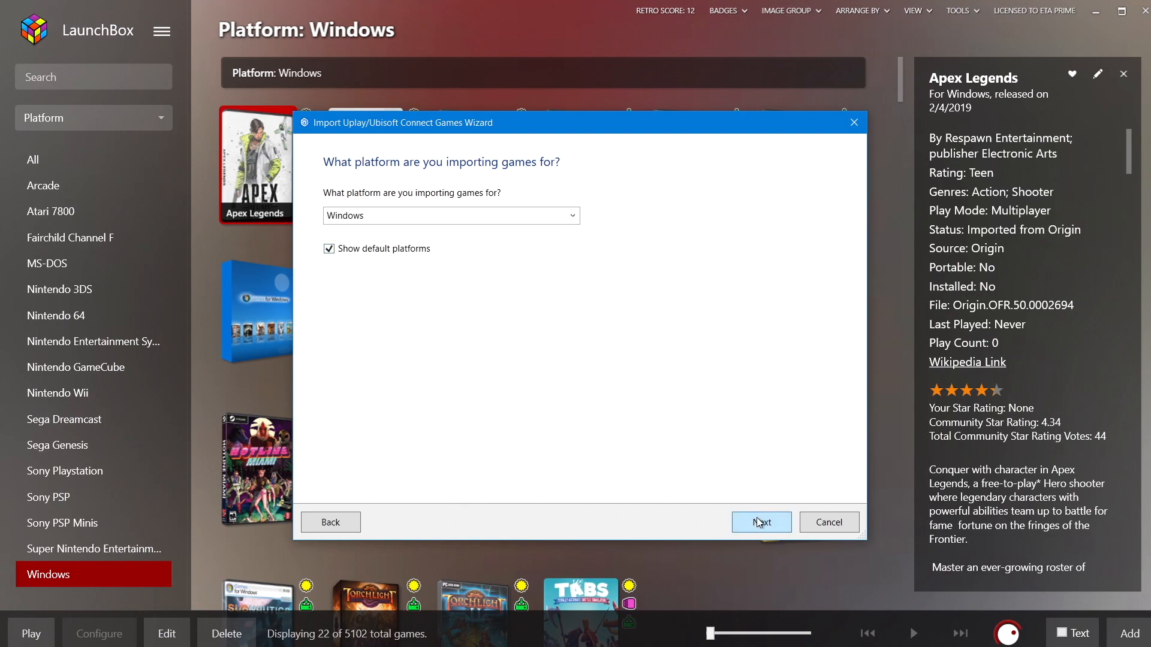
left_click(760, 521)
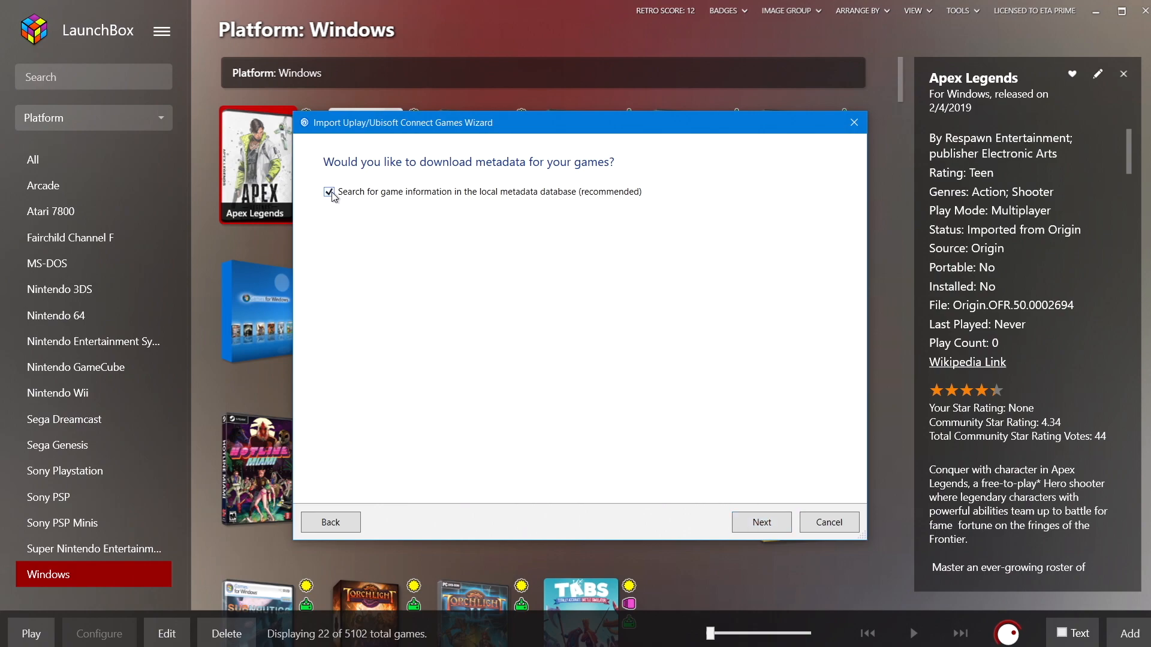
mouse_move(332, 211)
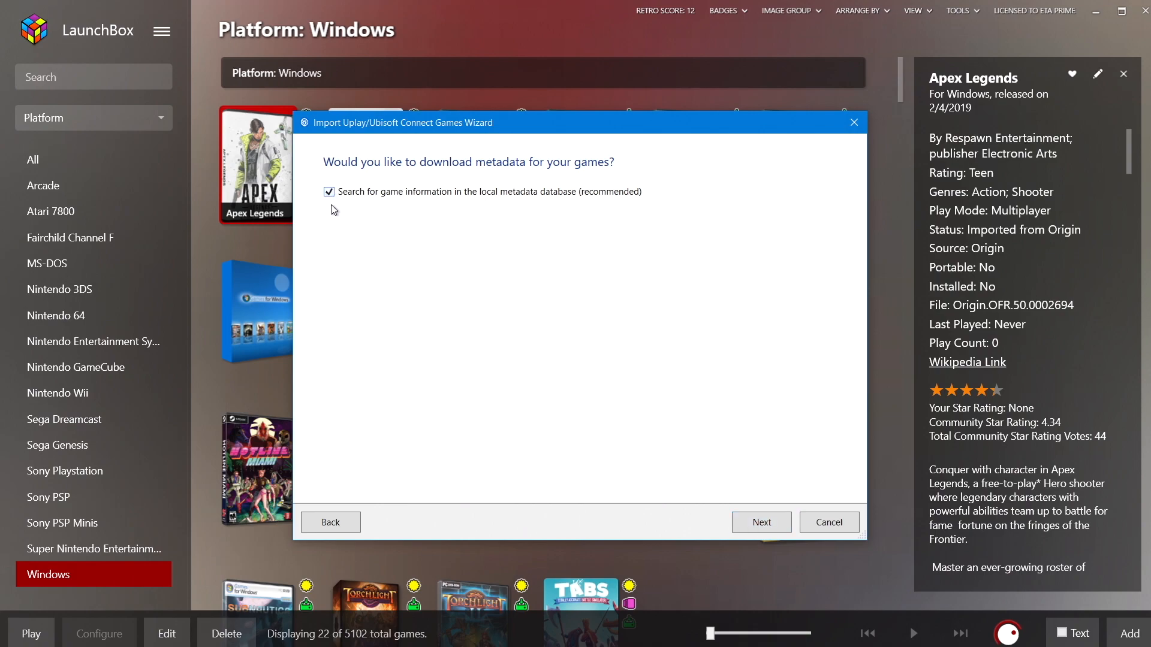
mouse_move(540, 223)
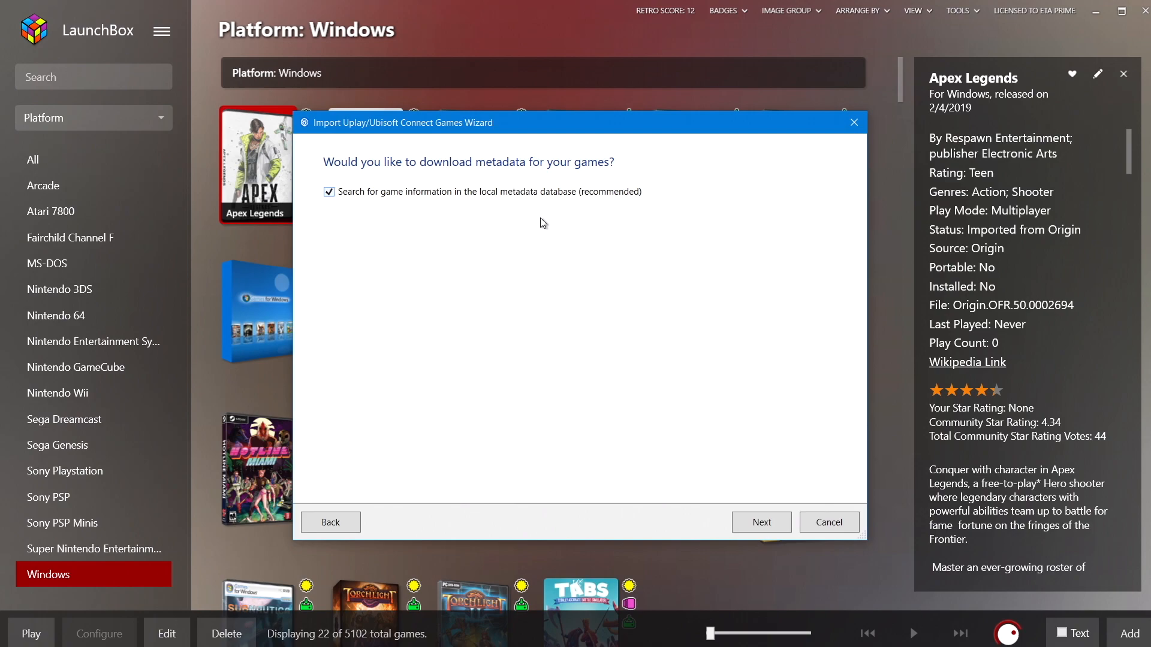
left_click(760, 522)
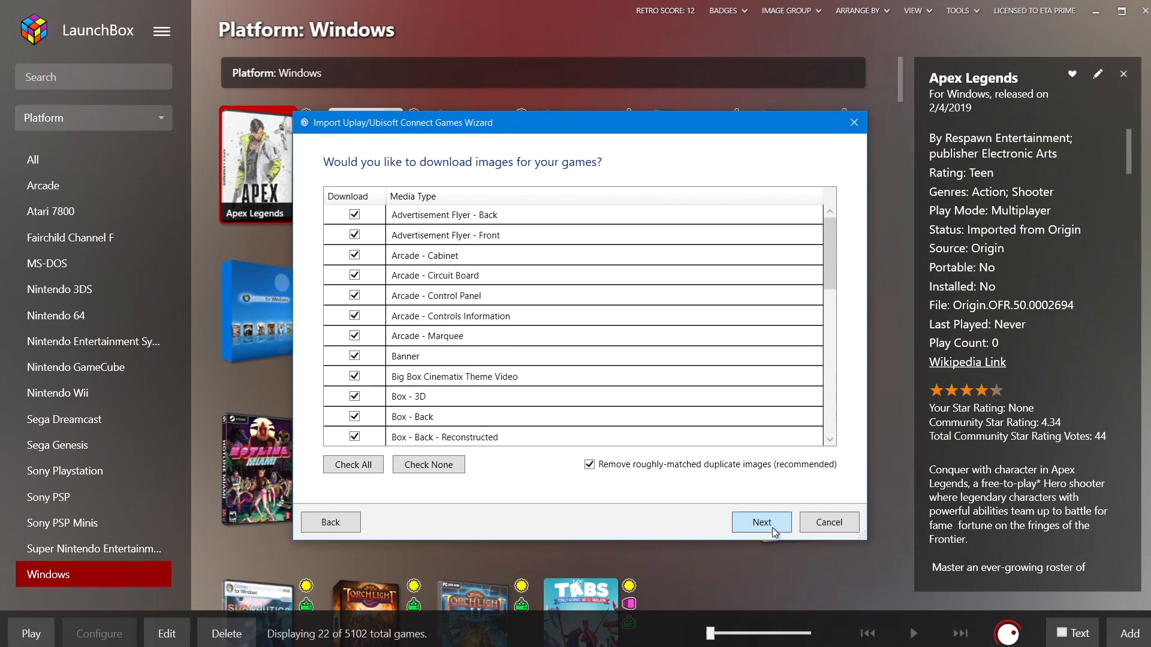
Accept all image types and PDF manual lookup, reaching Ready to Import
left_click(760, 521)
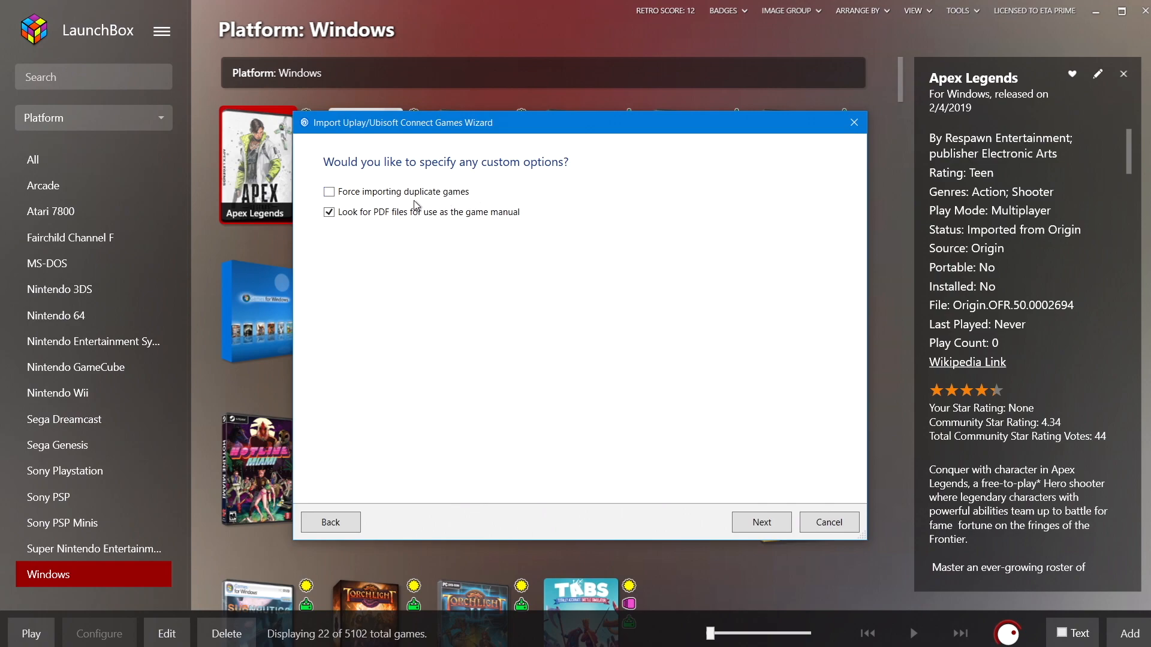
mouse_move(429, 204)
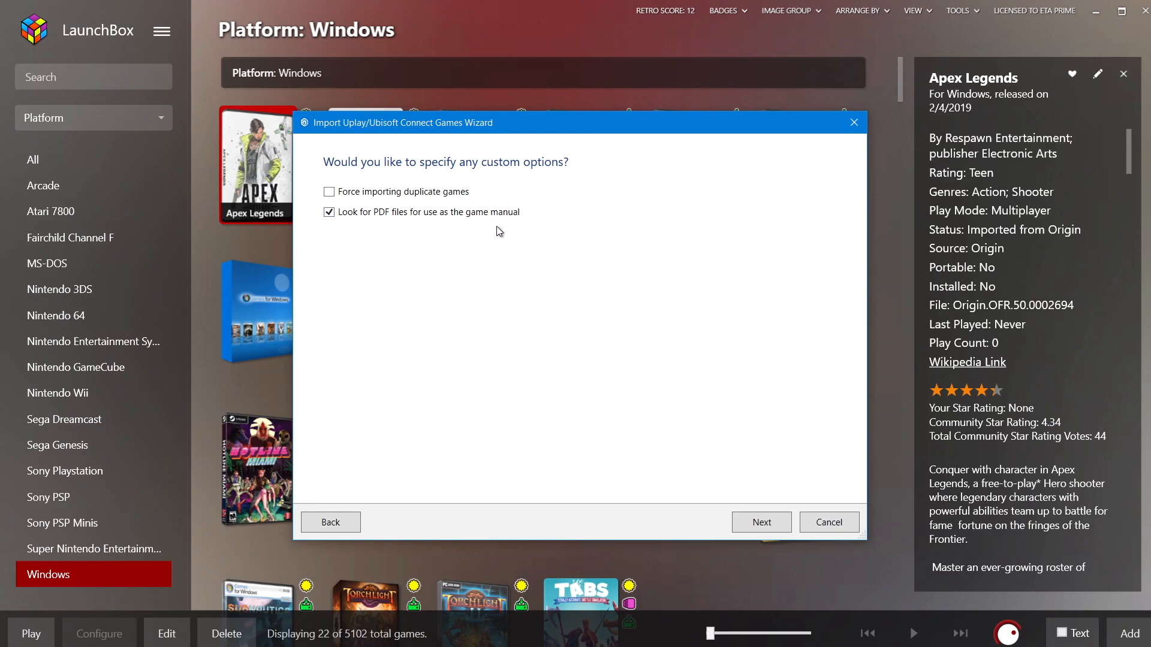
mouse_move(741, 568)
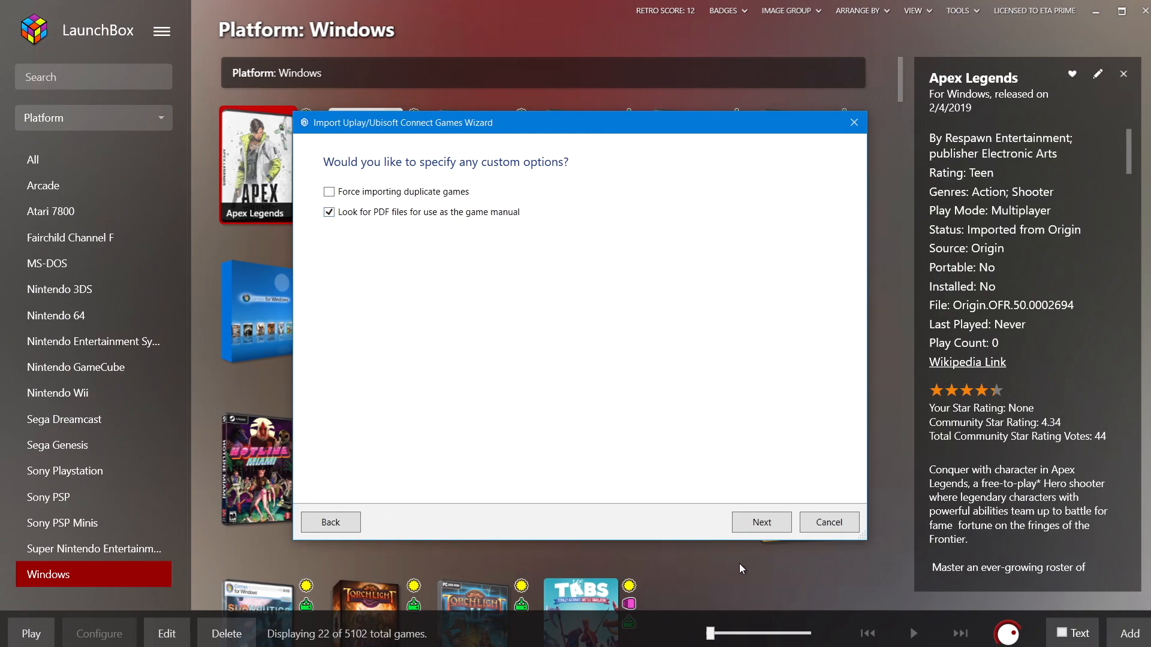
left_click(760, 521)
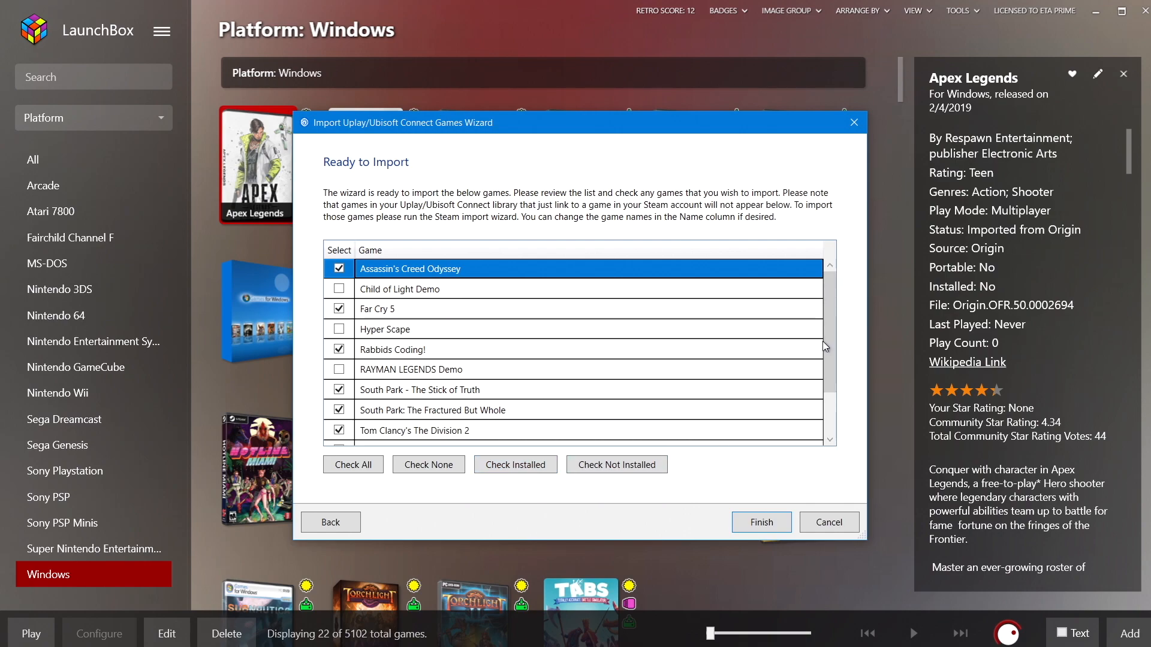
mouse_move(542, 334)
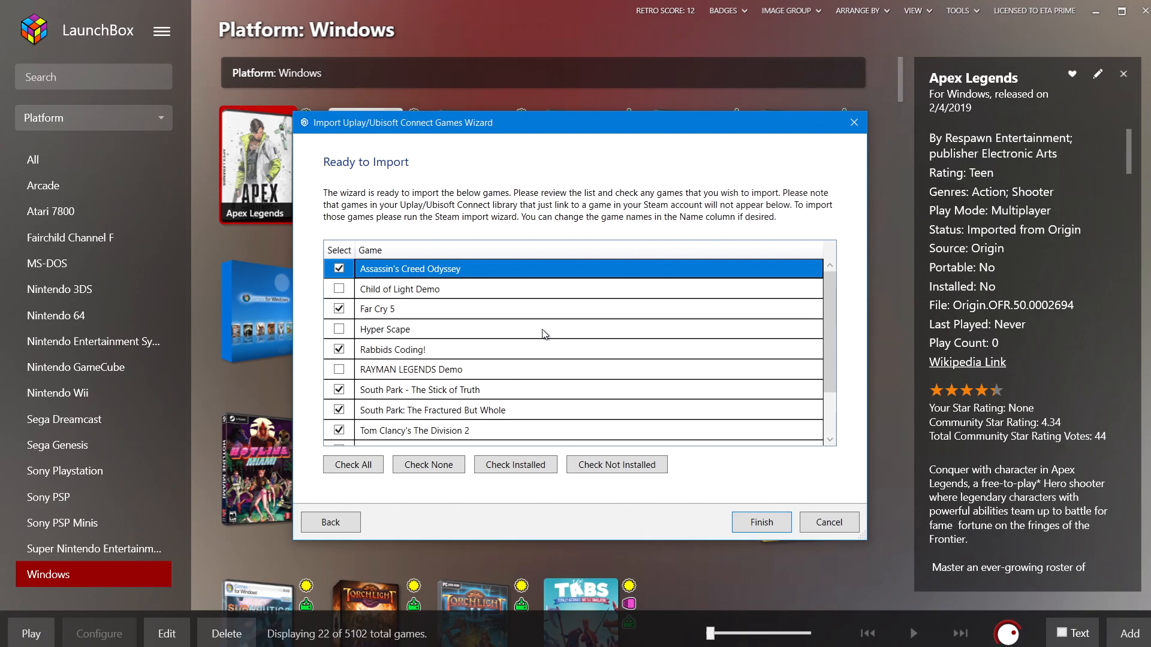
Finish the wizard to import the seven checked Ubisoft games, including Far Cry 5
left_click(760, 521)
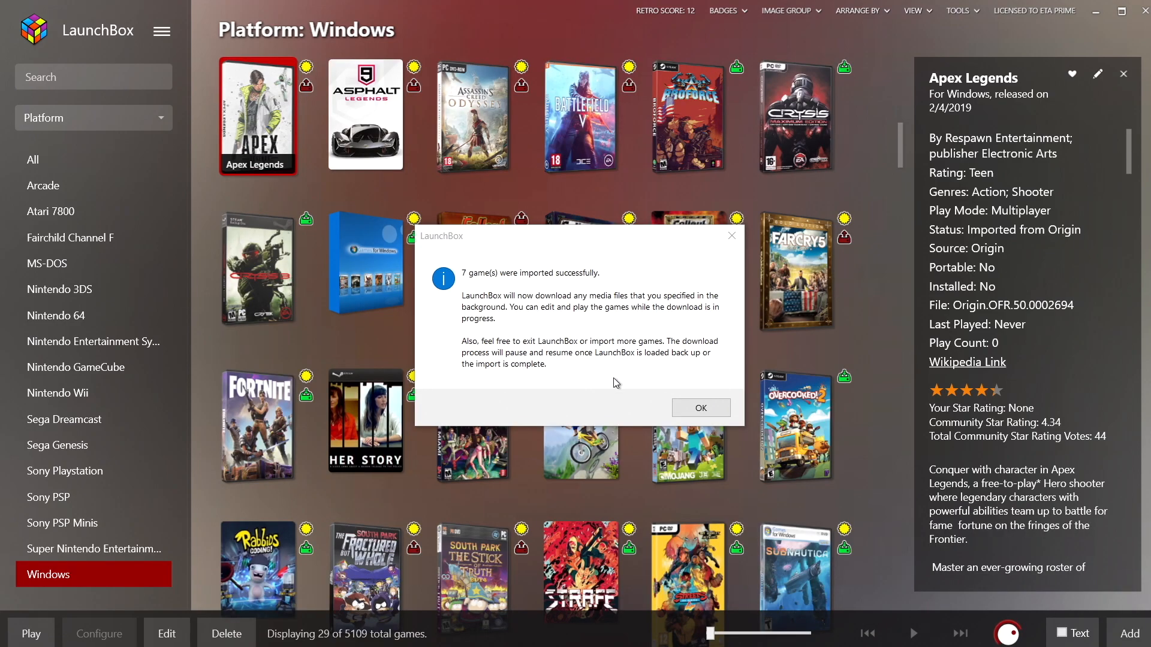
mouse_move(587, 369)
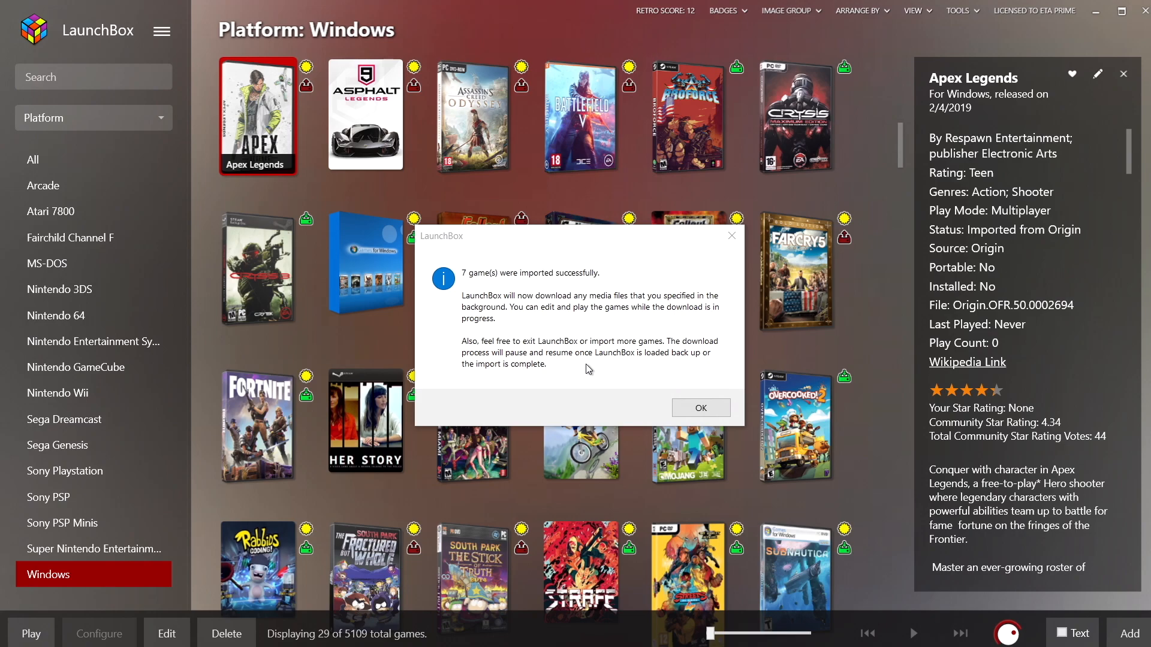
mouse_move(518, 608)
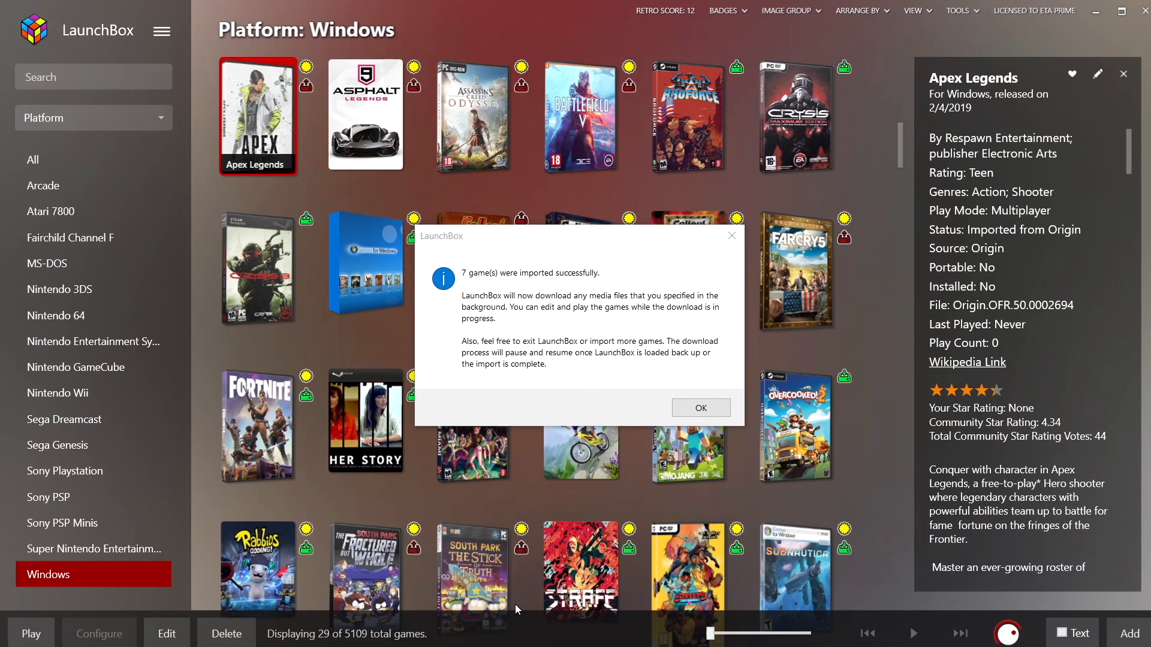
mouse_move(574, 380)
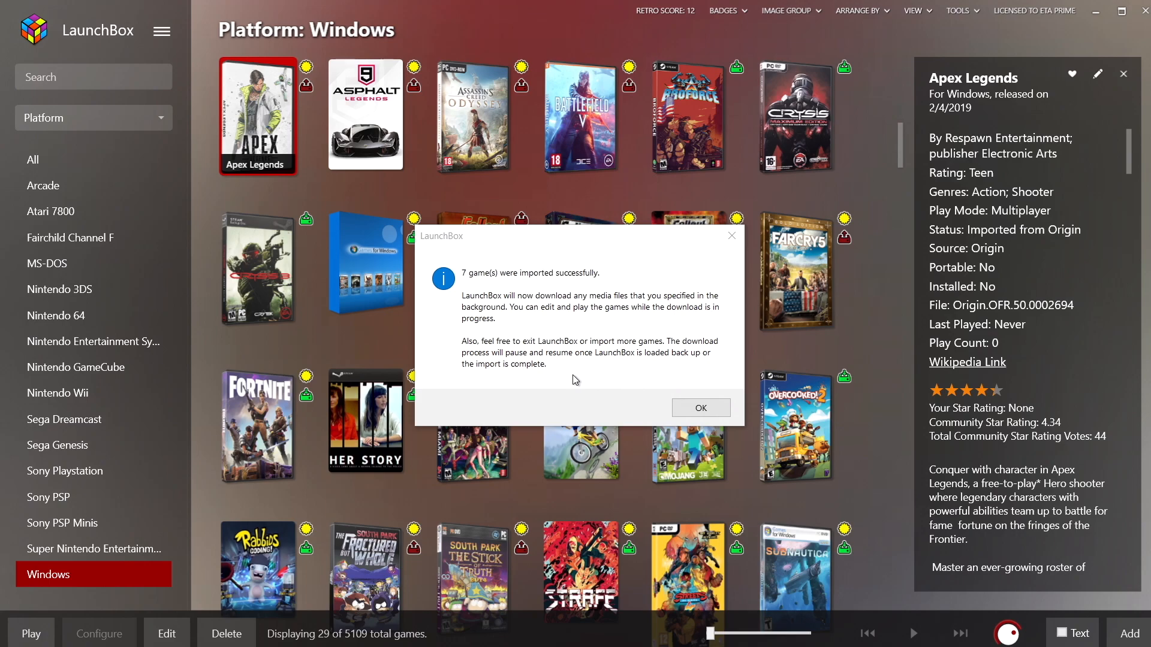
mouse_move(597, 389)
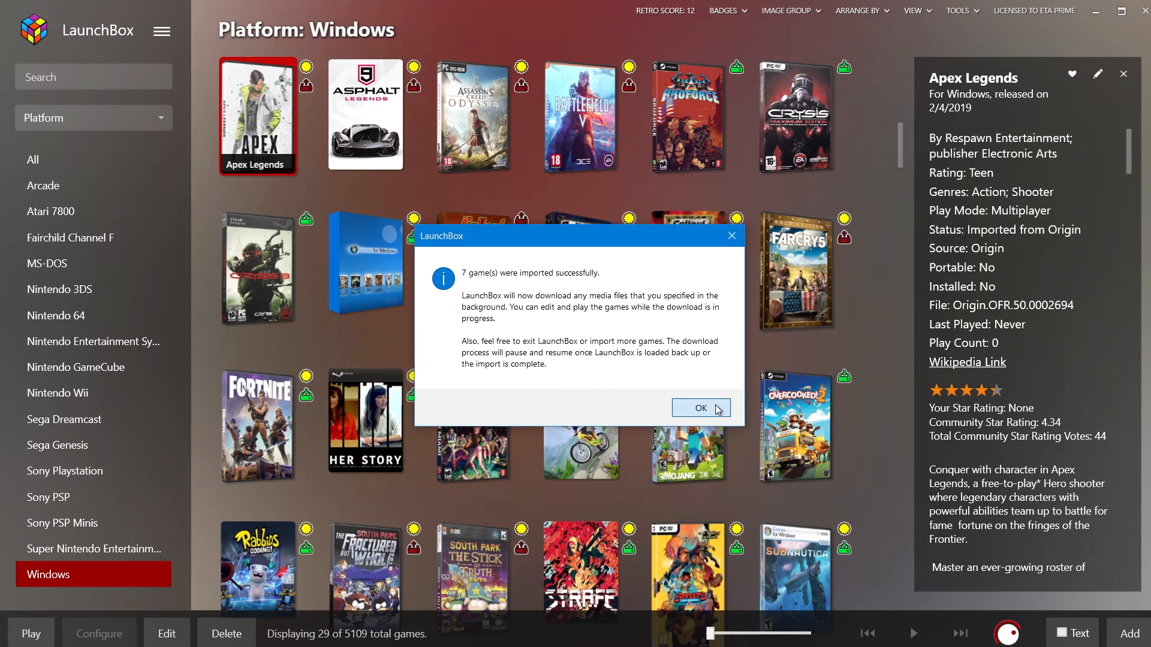
Acknowledge the '7 game(s) were imported successfully' message
left_click(699, 408)
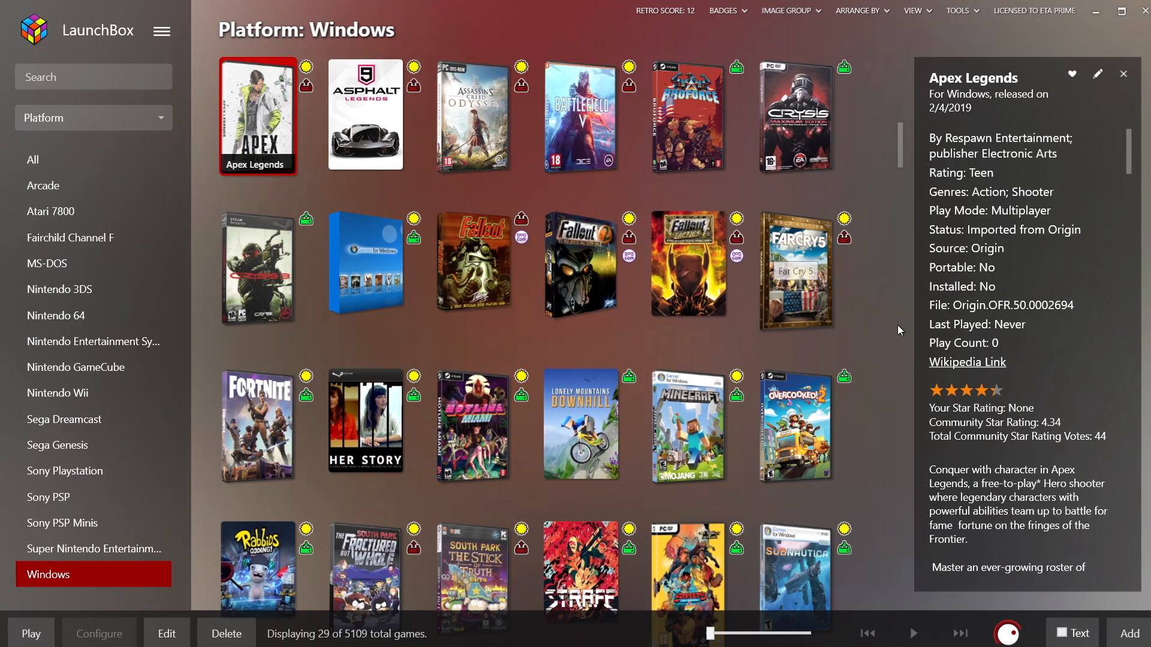
Browse the Windows game grid and launch TrackMania
scroll("down", 3)
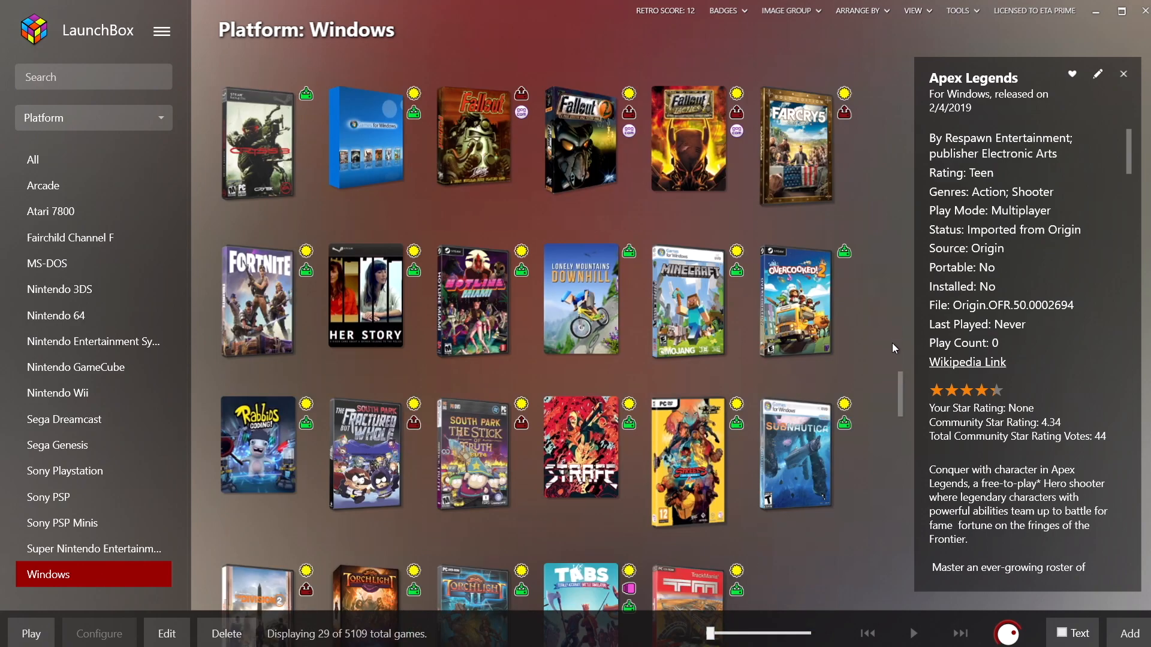
scroll("down", 3)
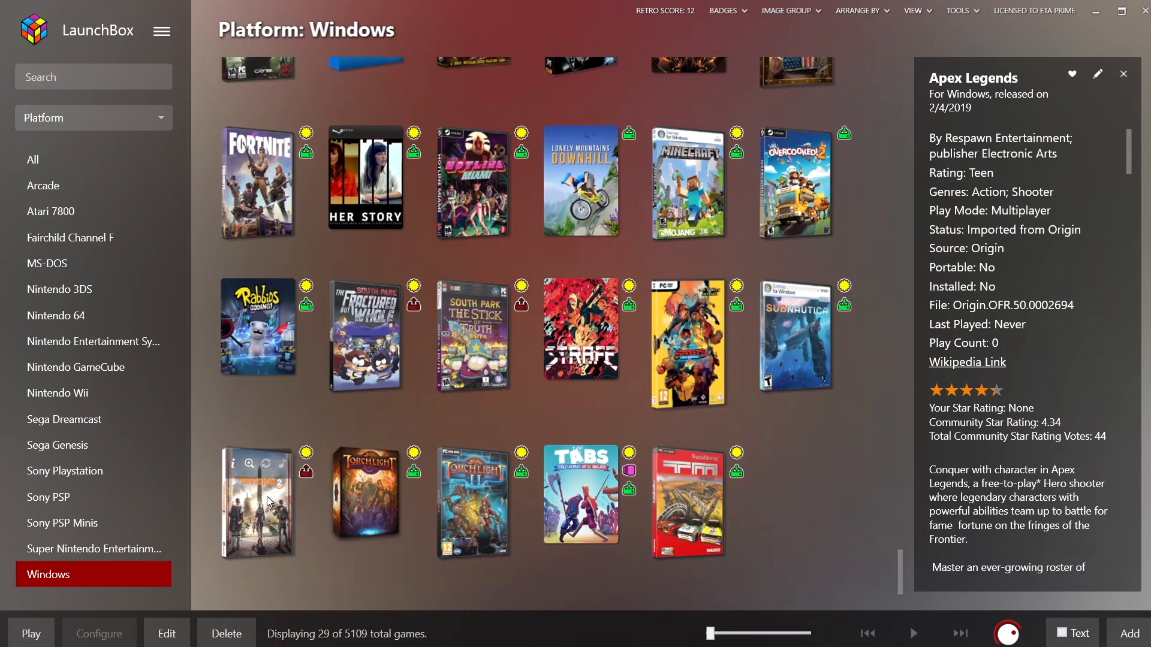
scroll("up", 3)
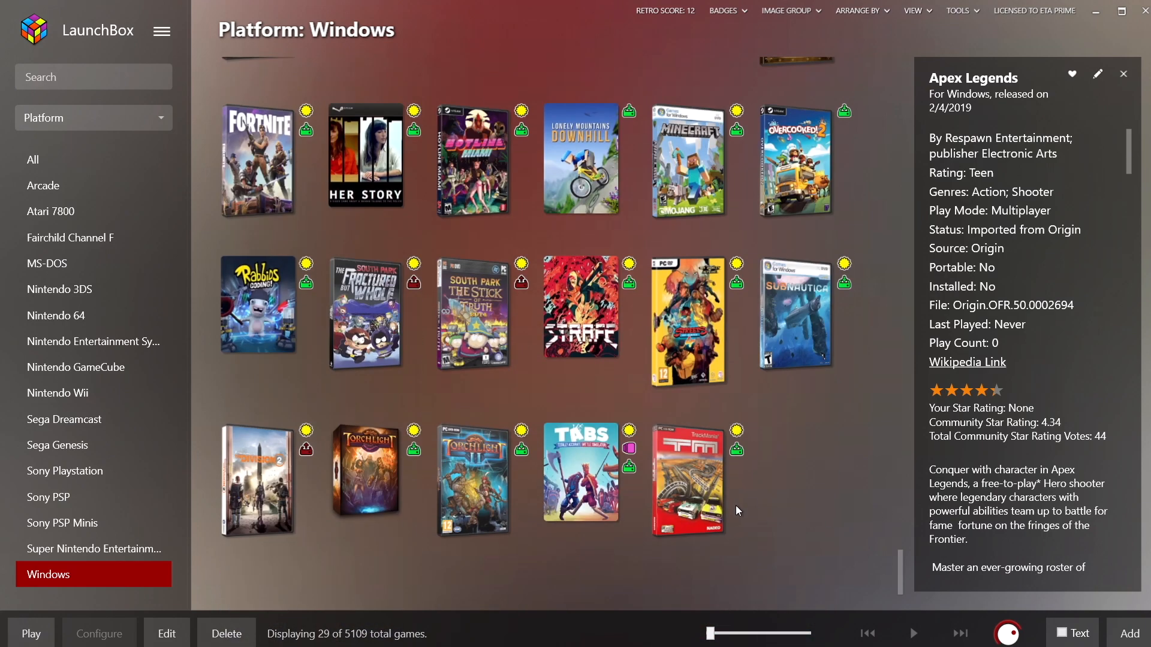
double_click(688, 479)
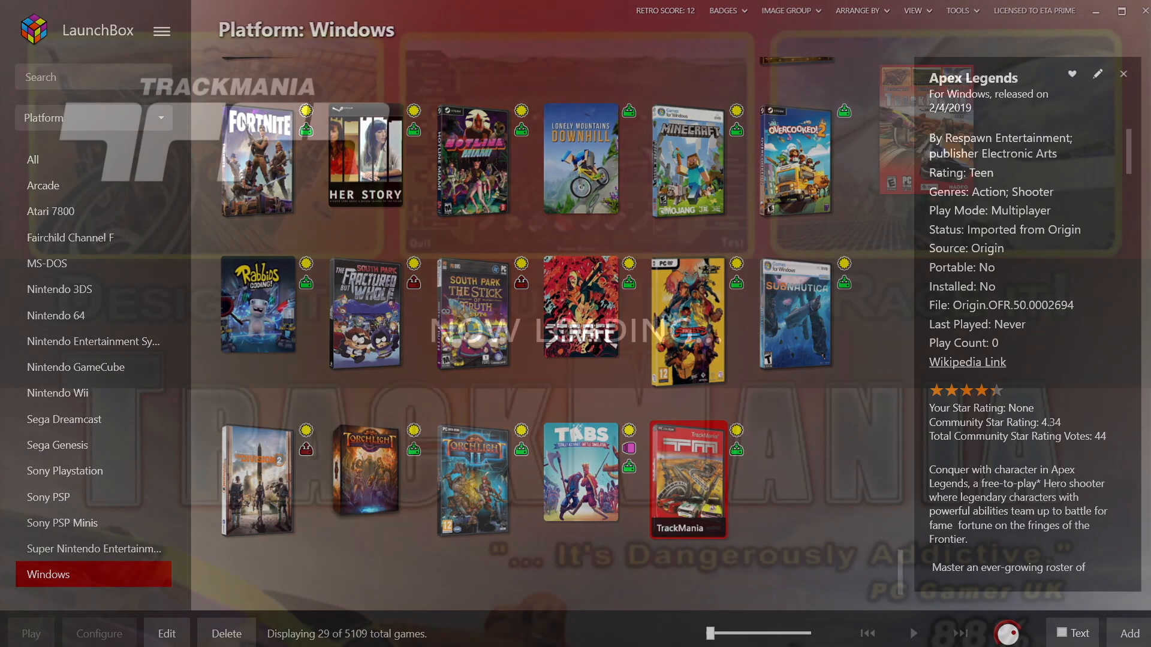
Launch TrackMania again and let its loading screen clear
double_click(687, 480)
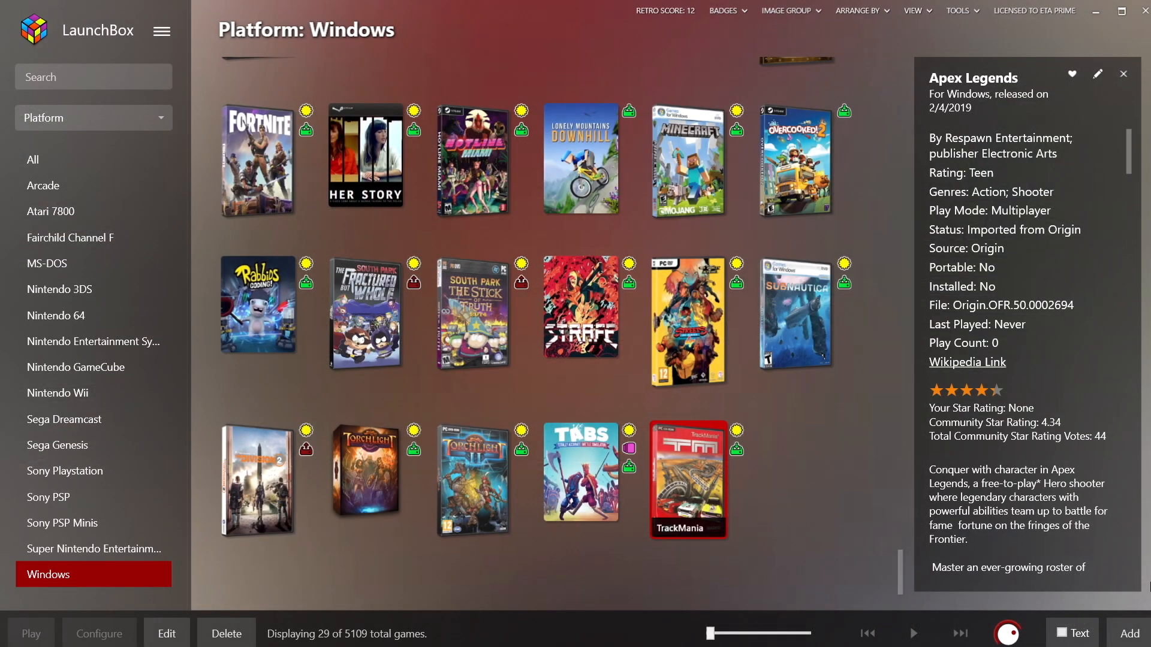
mouse_move(834, 467)
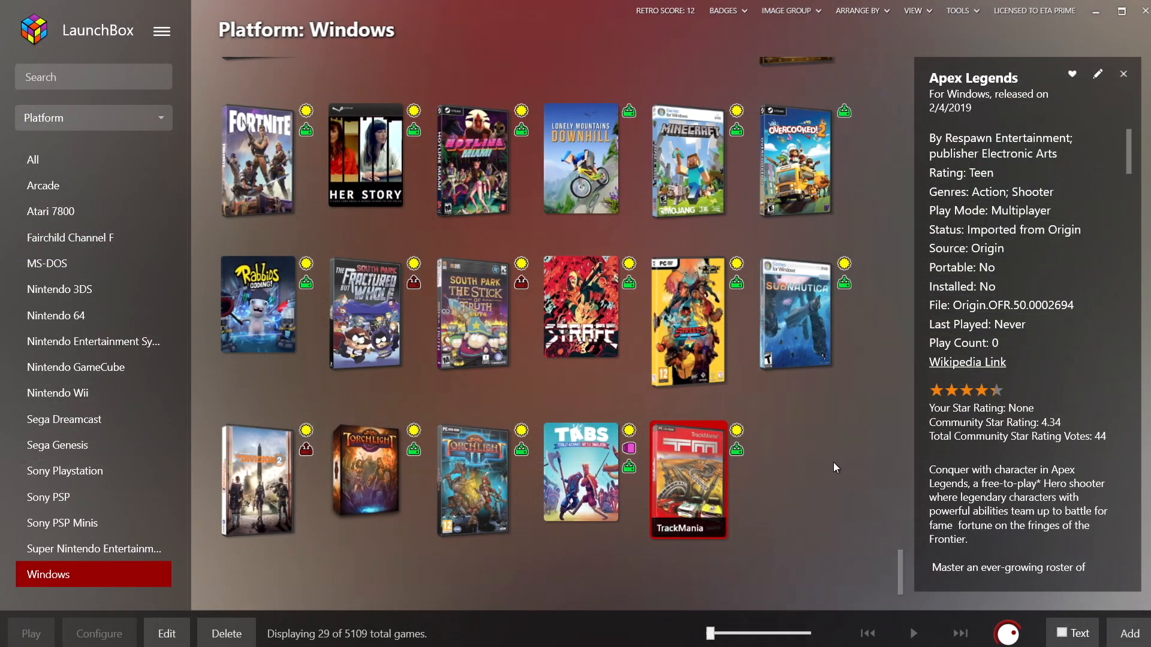